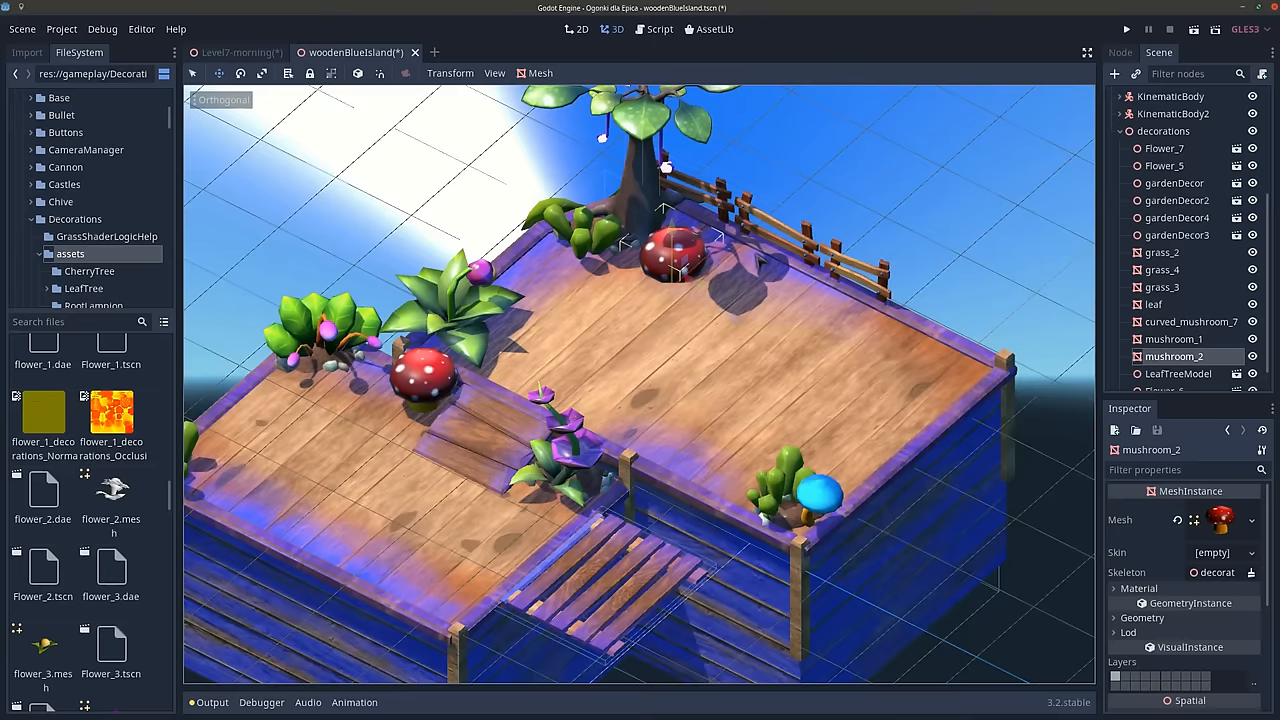
Switch between the woodenBlueIsland garden scene, the Character scene and the Level01 platformer scene.
left_click(236, 52)
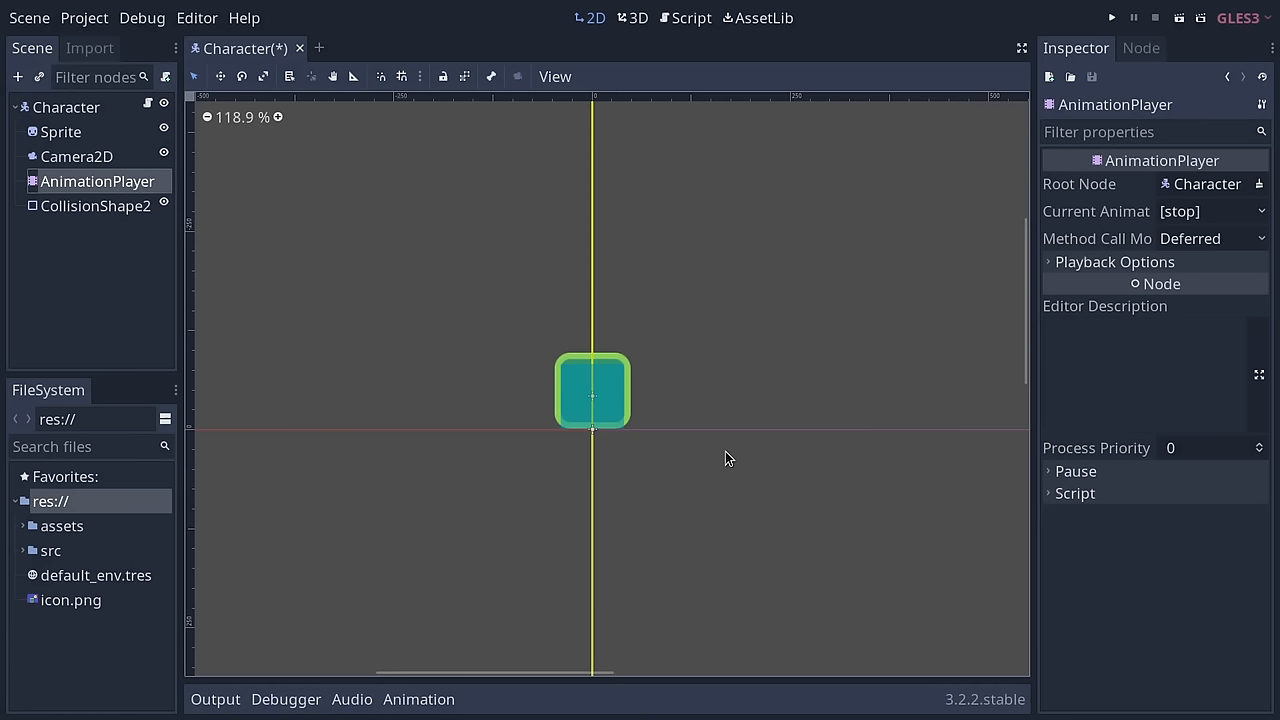
mouse_move(72, 112)
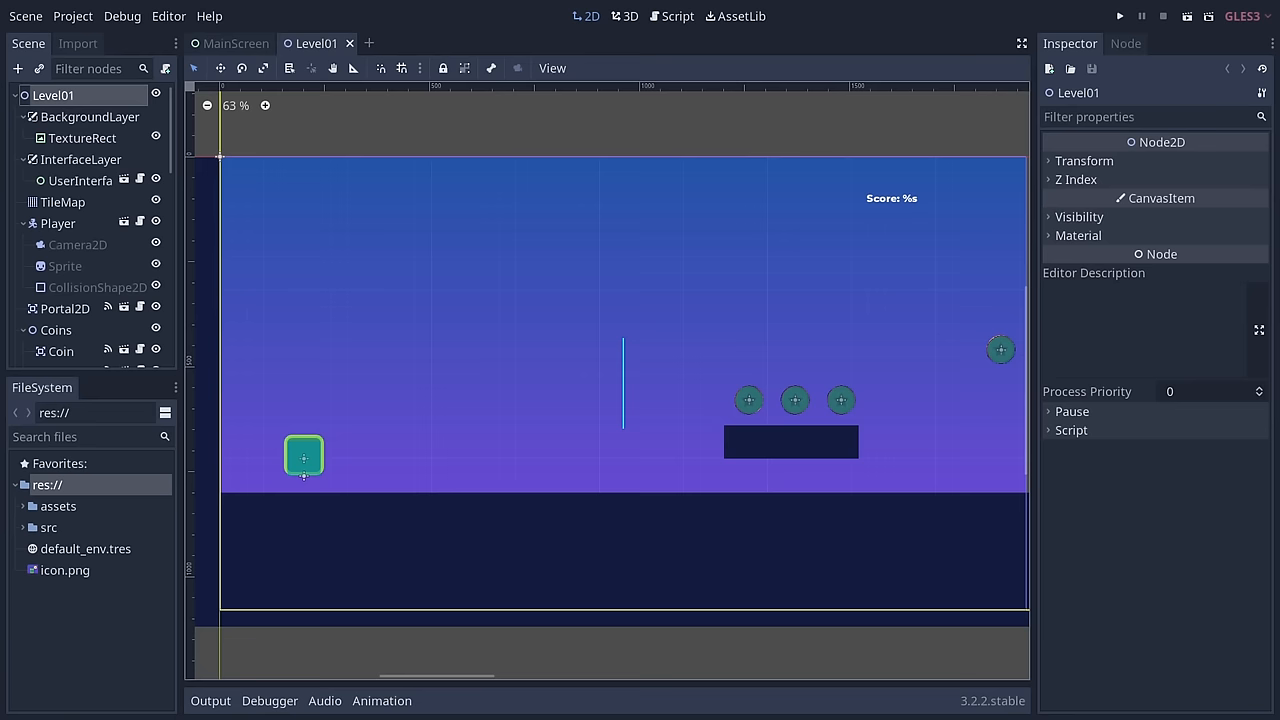
left_click(676, 16)
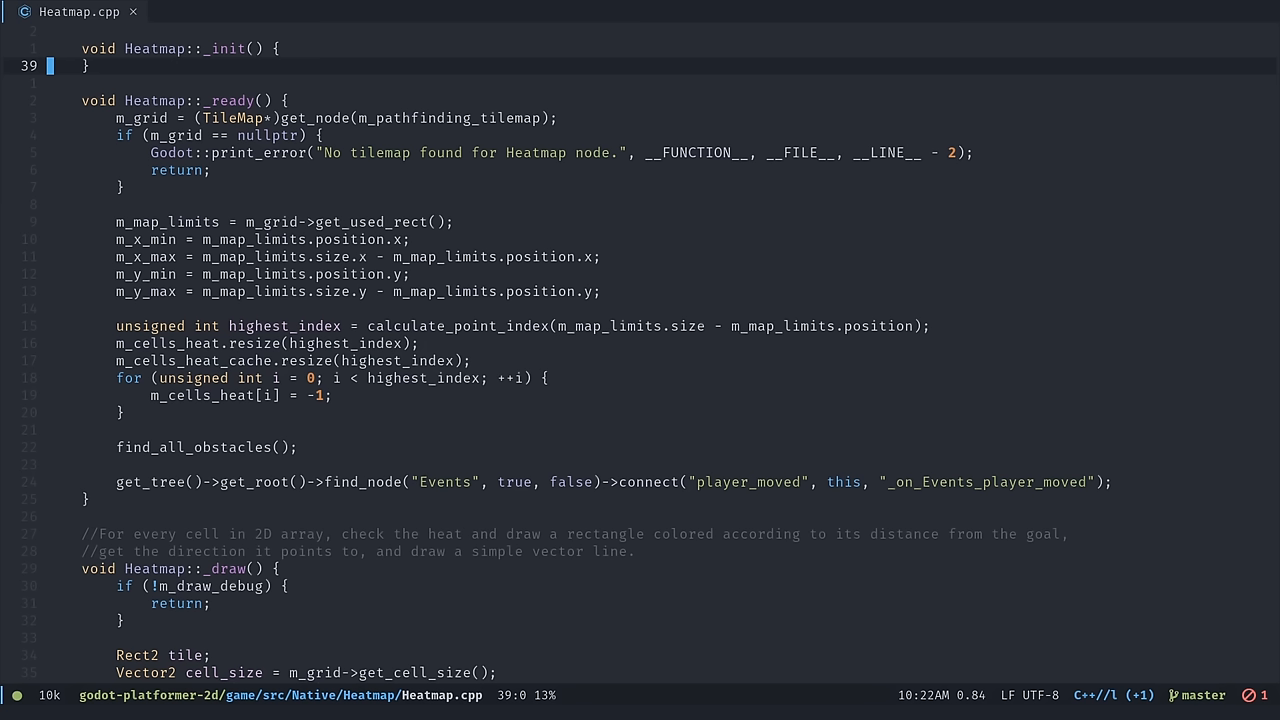
Scroll through Heatmap.cpp's _ready and _draw pathfinding heat-map functions.
scroll("down", 3)
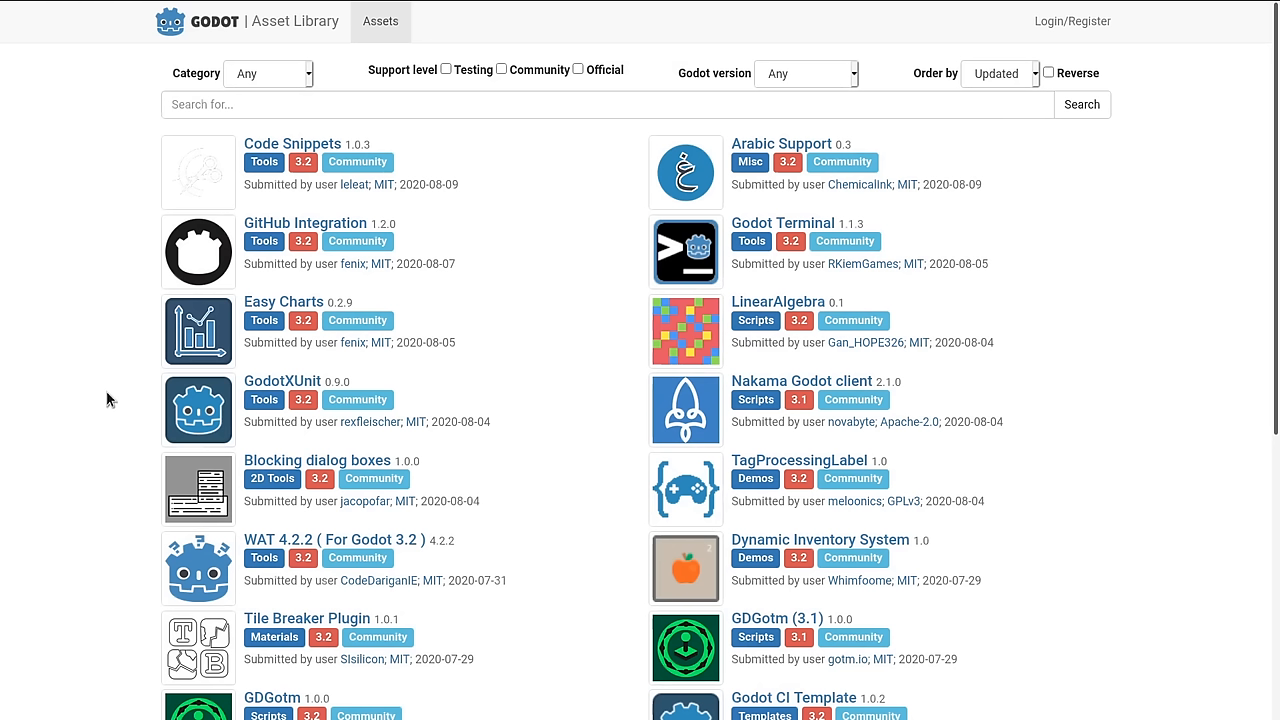
Show the Asset Library Assets page ordered by Updated.
left_click(780, 144)
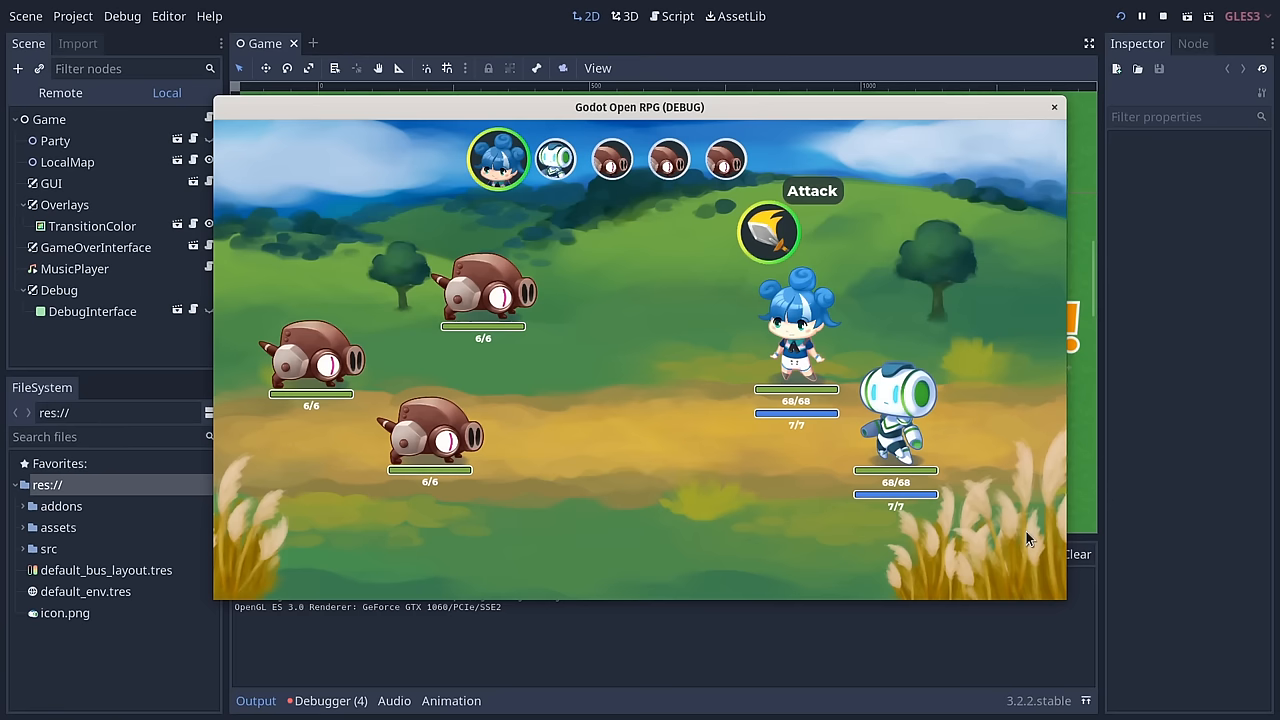
Close the running Open RPG battle window and view the Game overworld scene.
left_click(1162, 16)
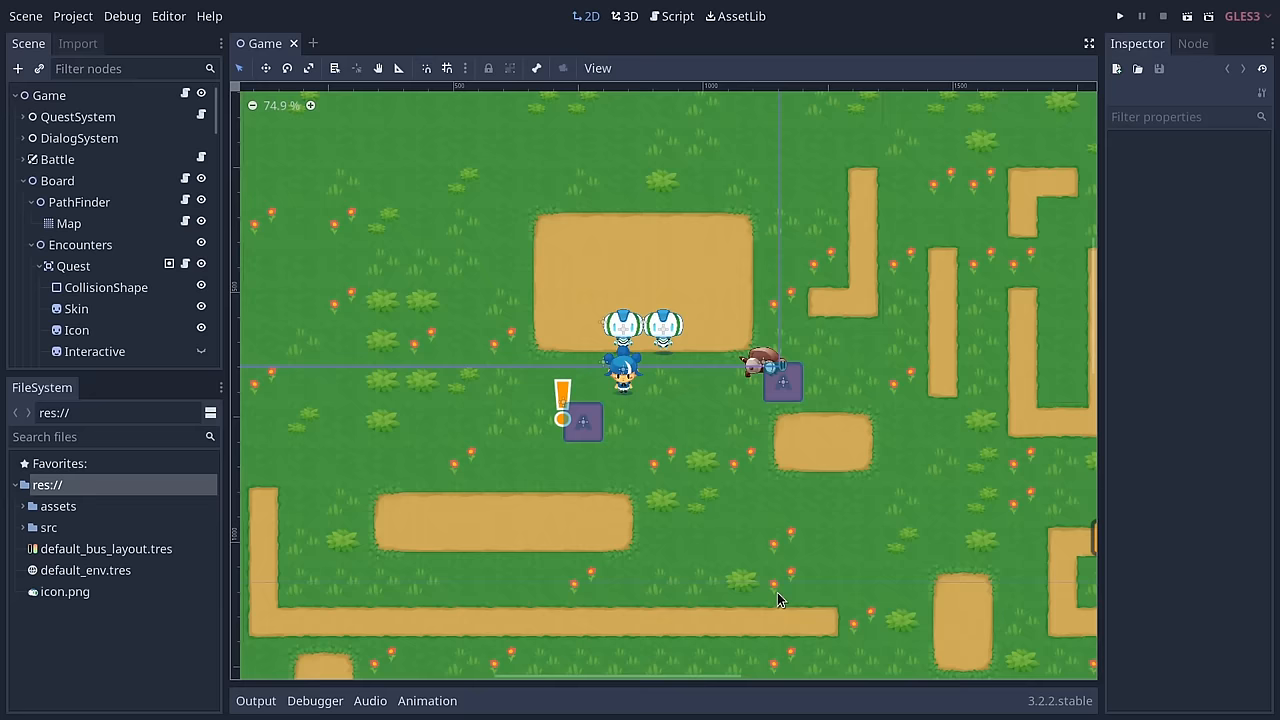
left_click(1120, 16)
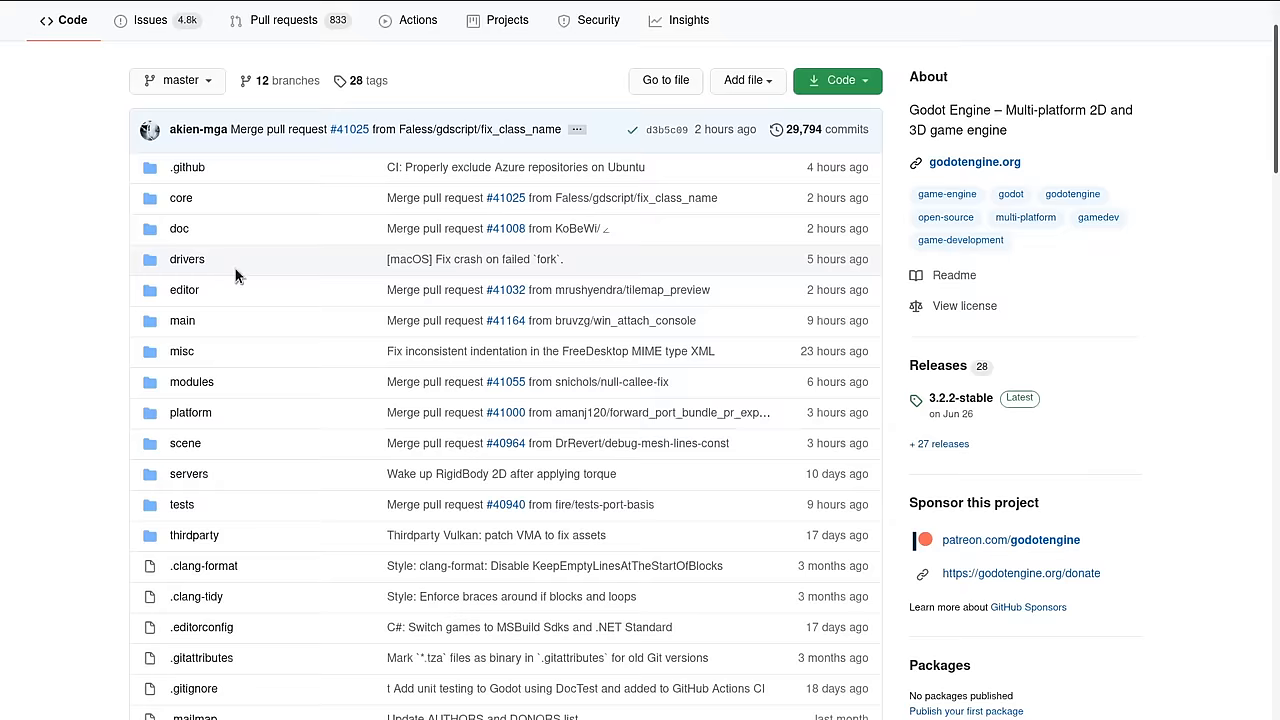
Browse into the editor folder of the godotengine/godot repository.
left_click(184, 290)
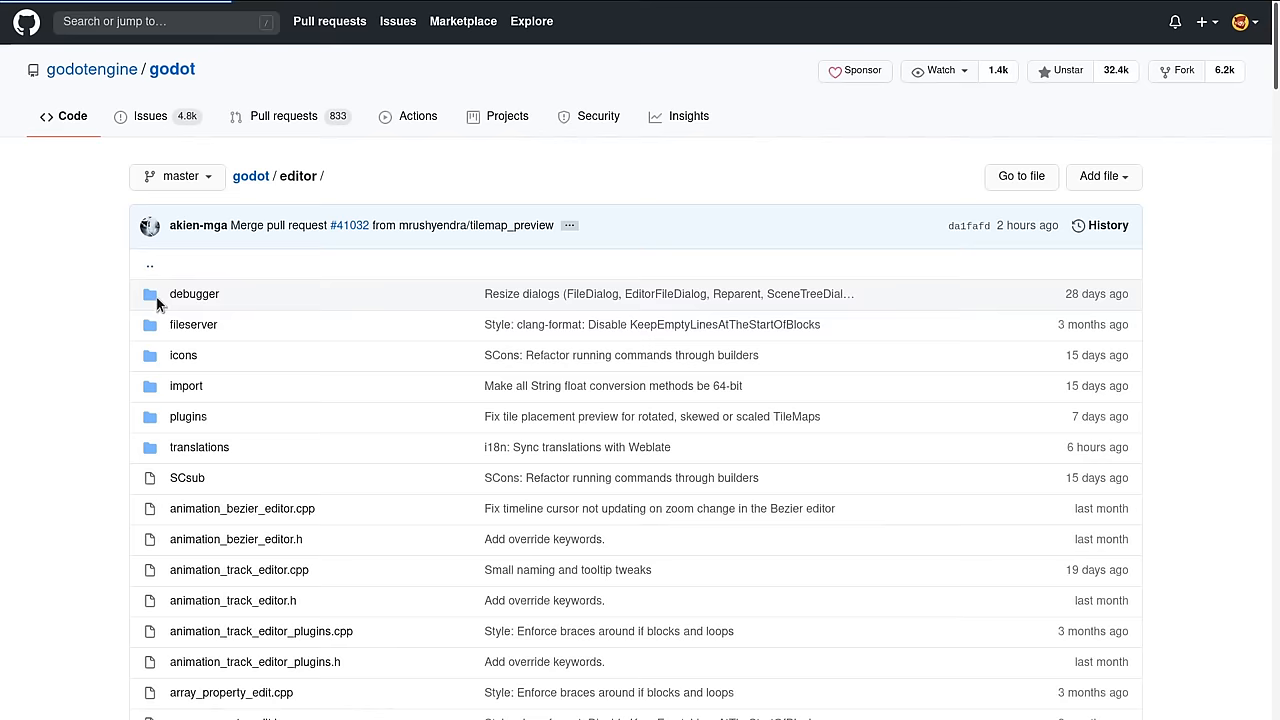
left_click(242, 508)
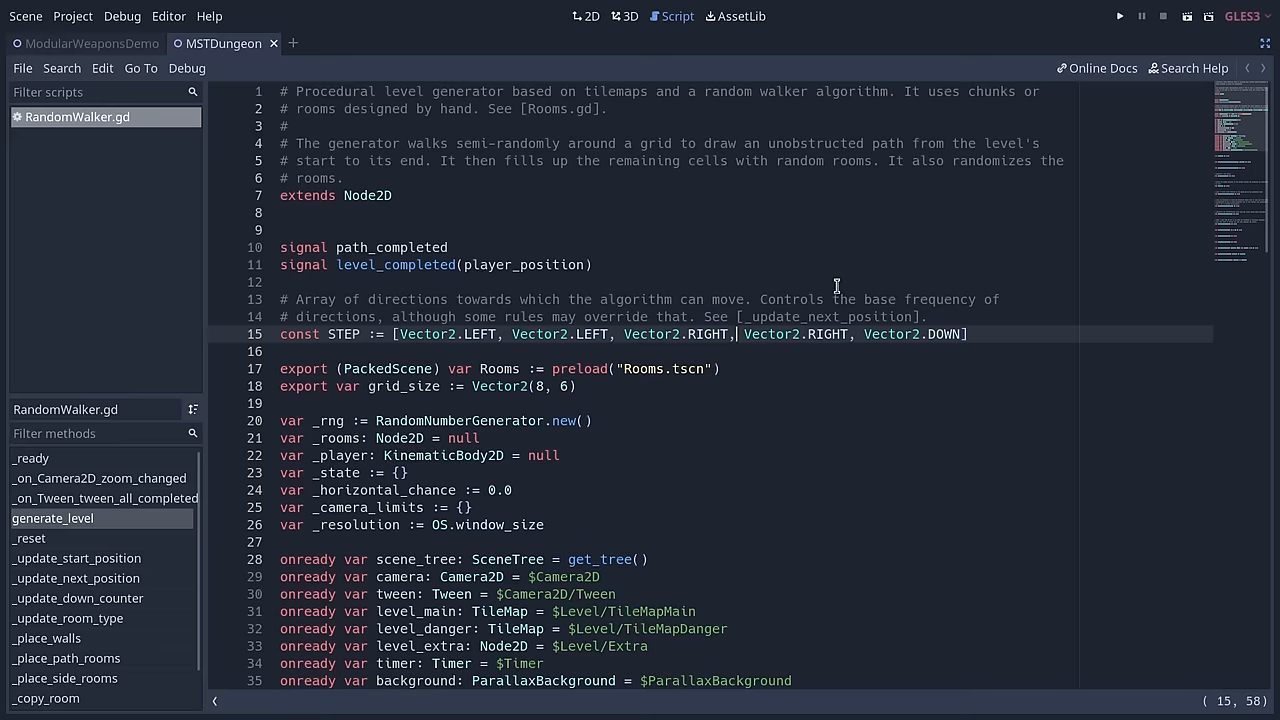
Scroll RandomWalker.gd, close the Plugins settings, return to Godette, then pick the Linux 64-bit standard download.
scroll("down", 3)
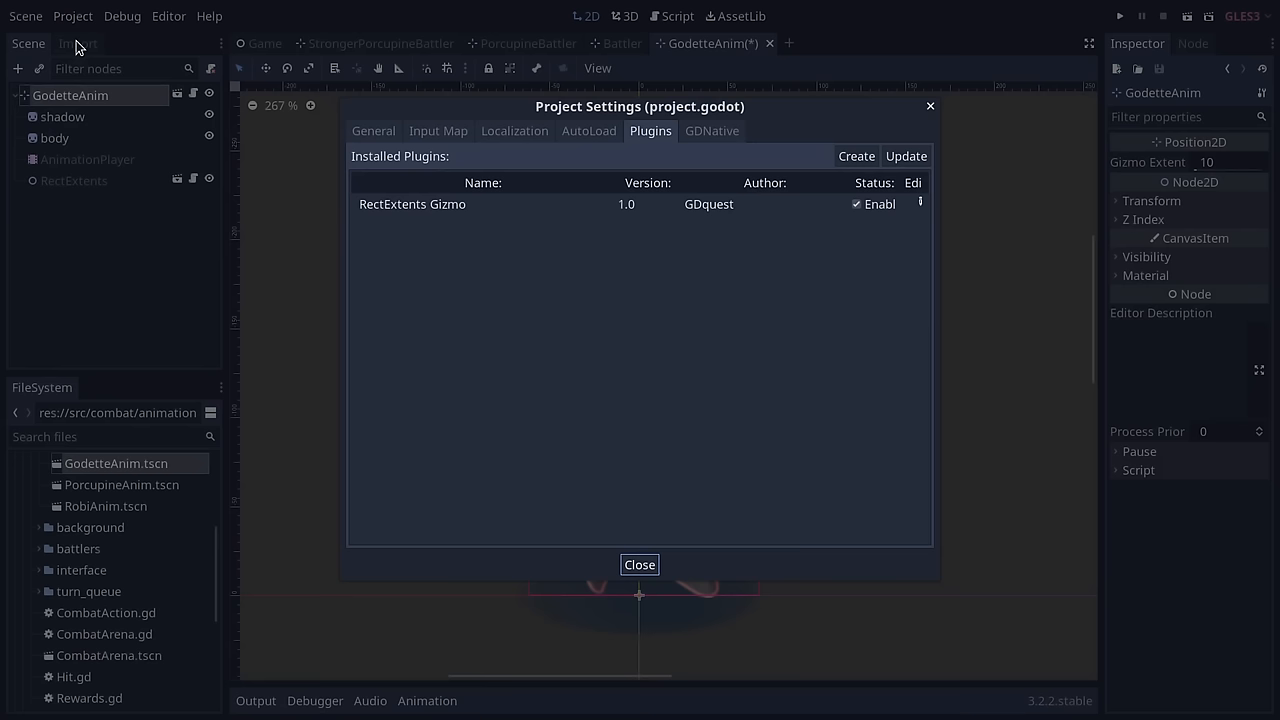
left_click(640, 564)
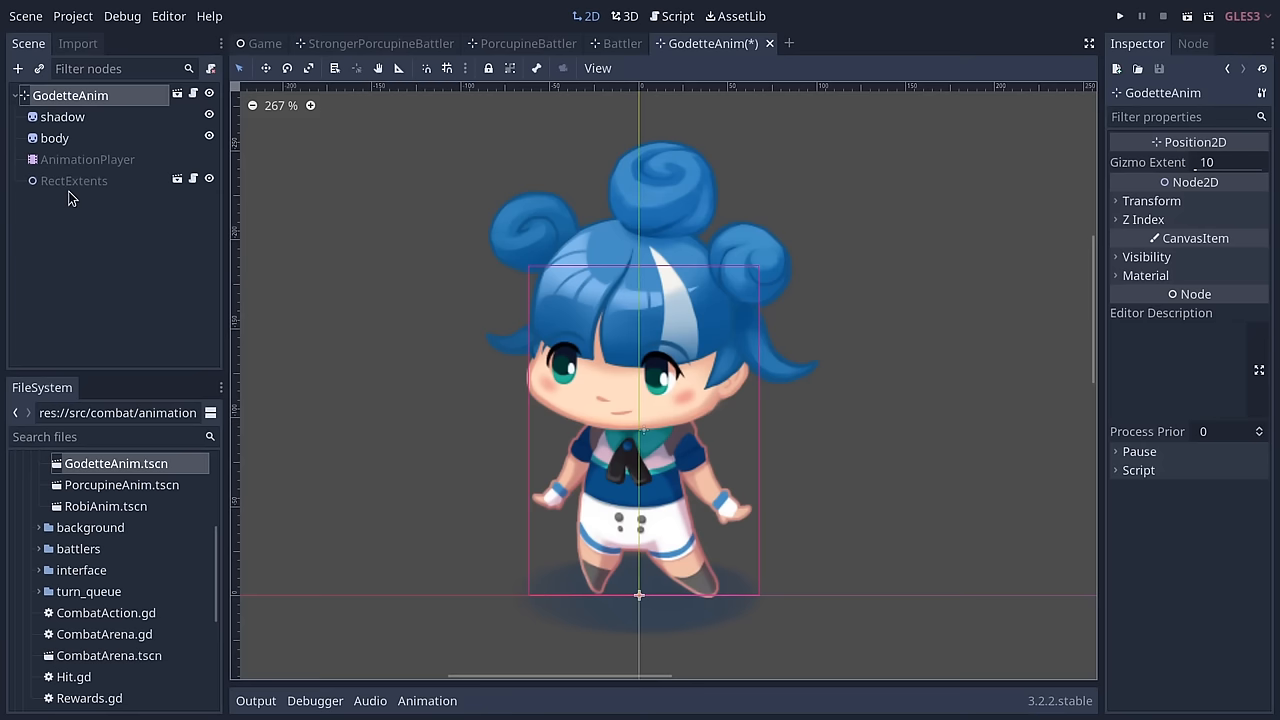
left_click(328, 44)
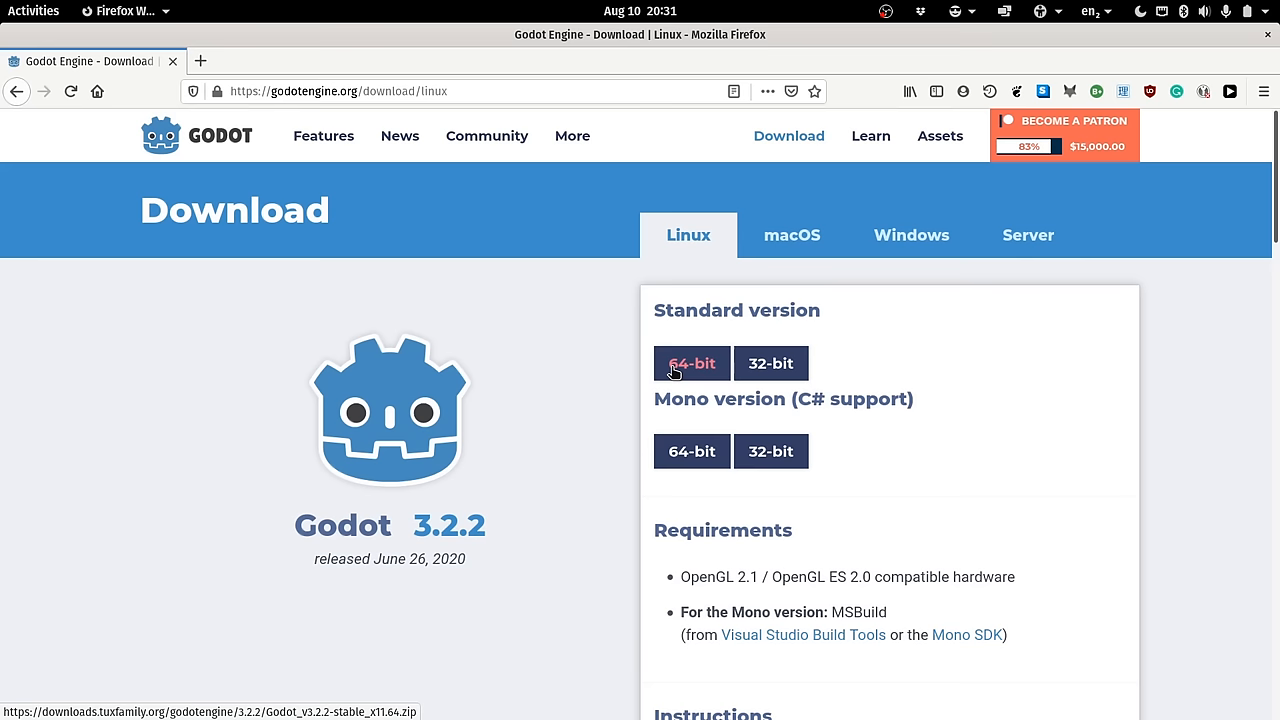
left_click(692, 364)
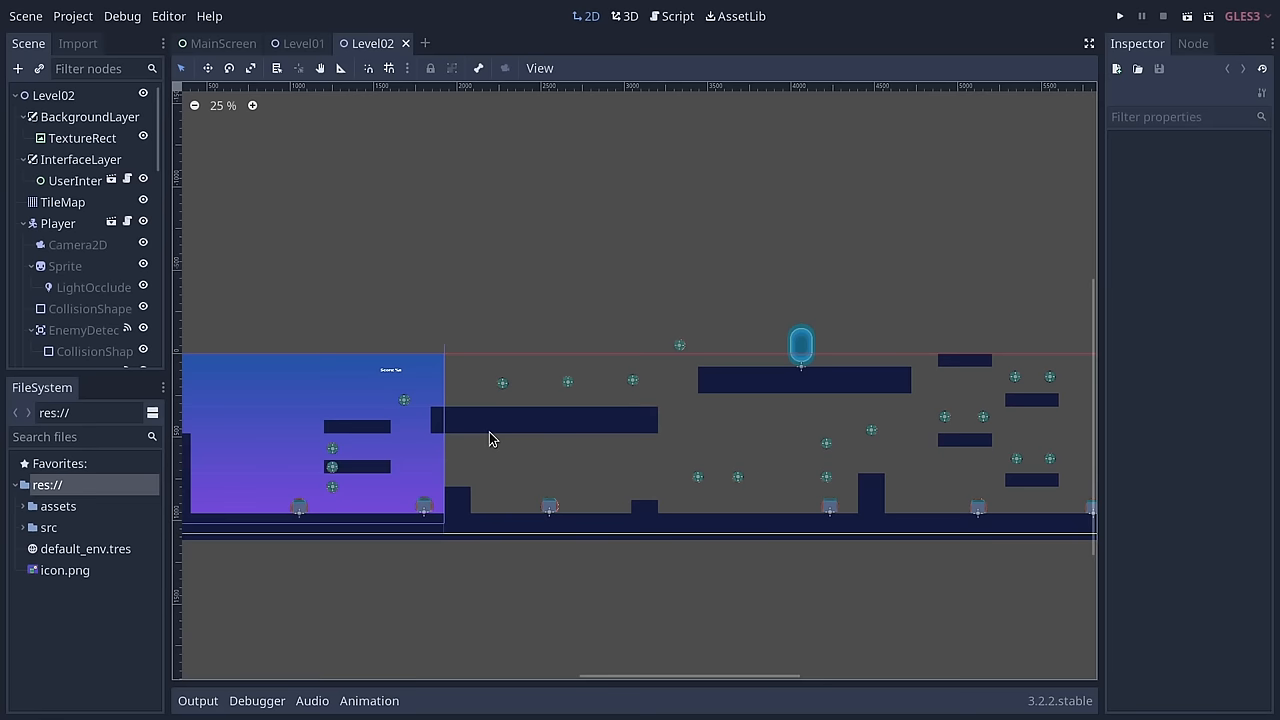
Switch to the Level02 platformer scene tab.
left_click(1120, 16)
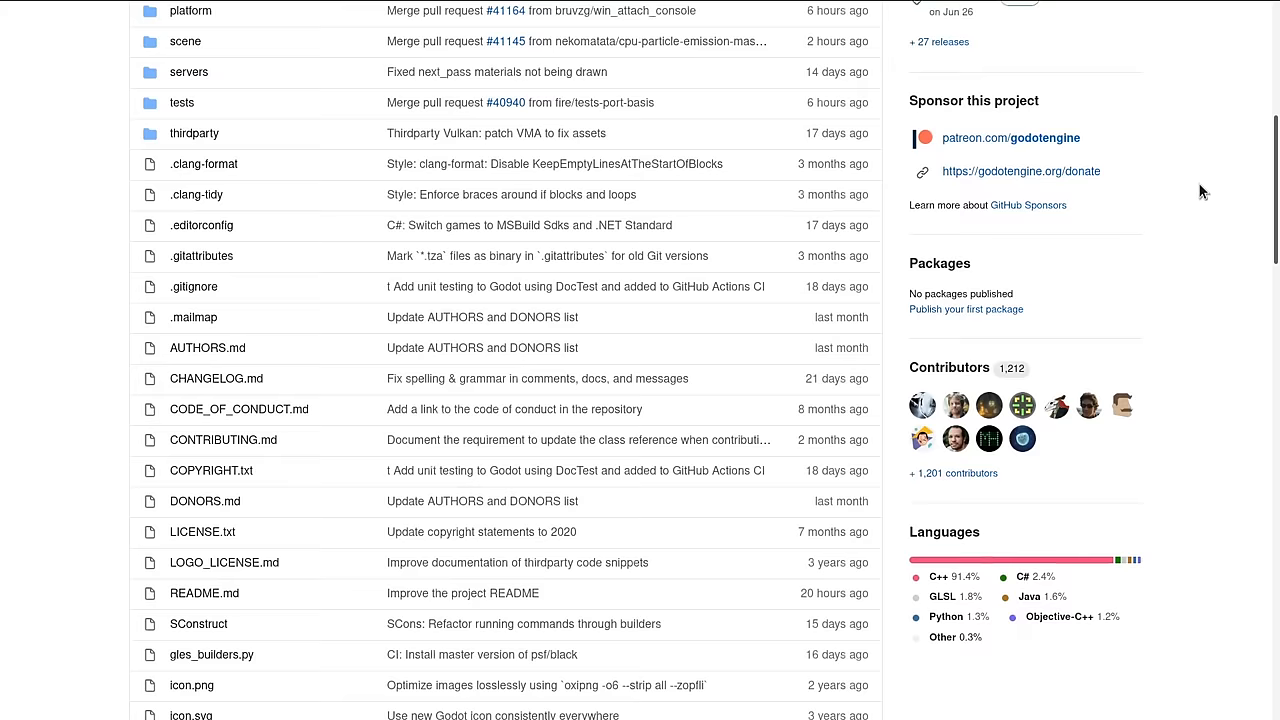
View the godot repository's Contributors insights and scroll through the 2013-2020 commit graphs.
left_click(688, 114)
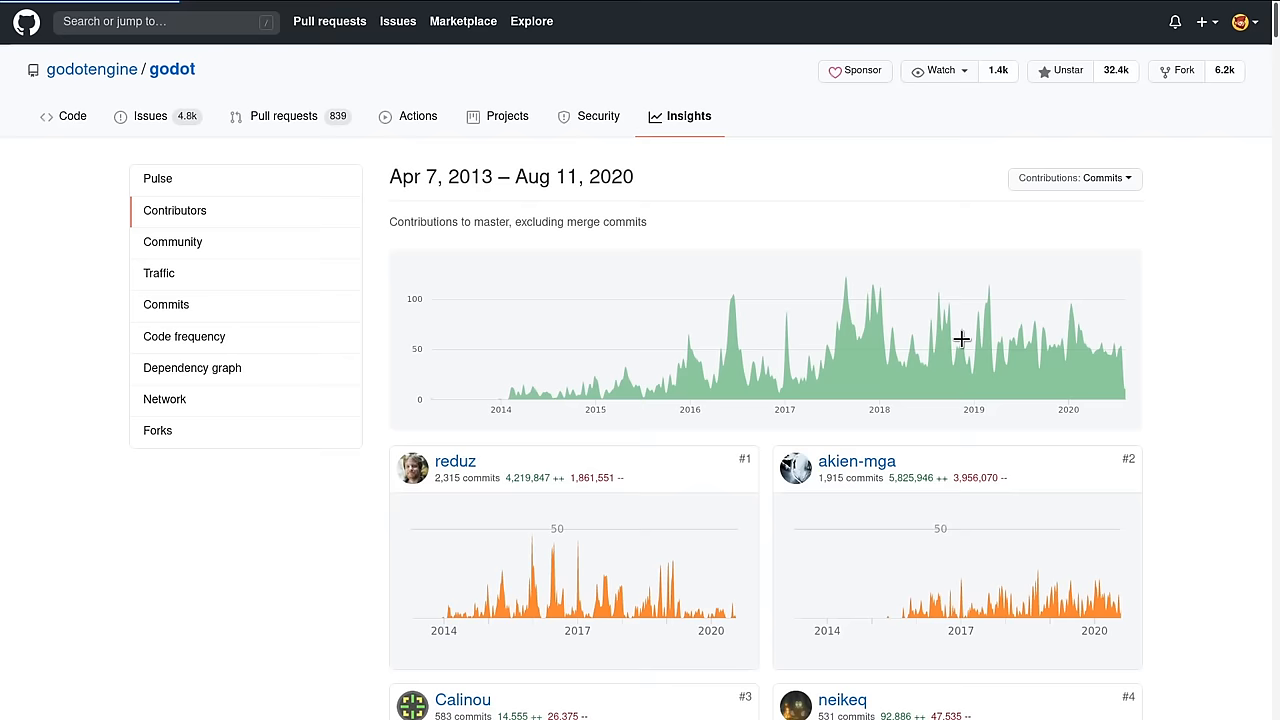
scroll("down", 3)
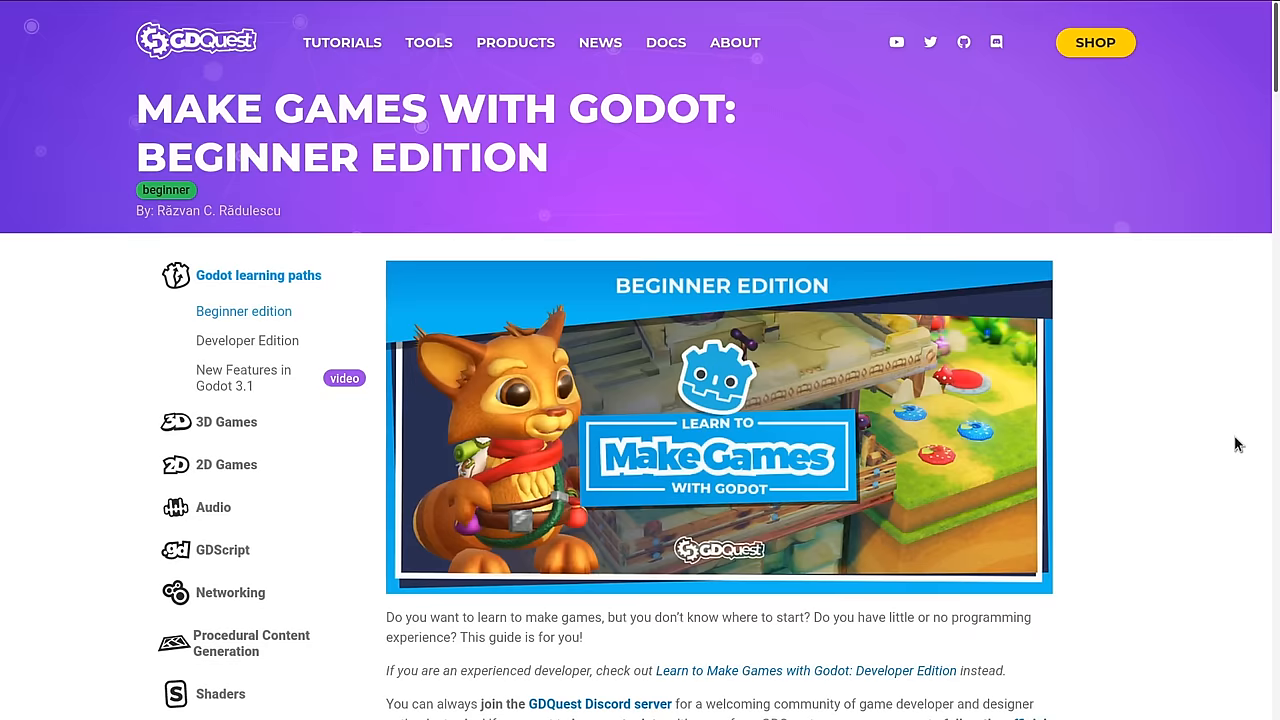
Open the Make Games with Godot beginner path, then the HeartBeast Action RPG playlist.
left_click(248, 340)
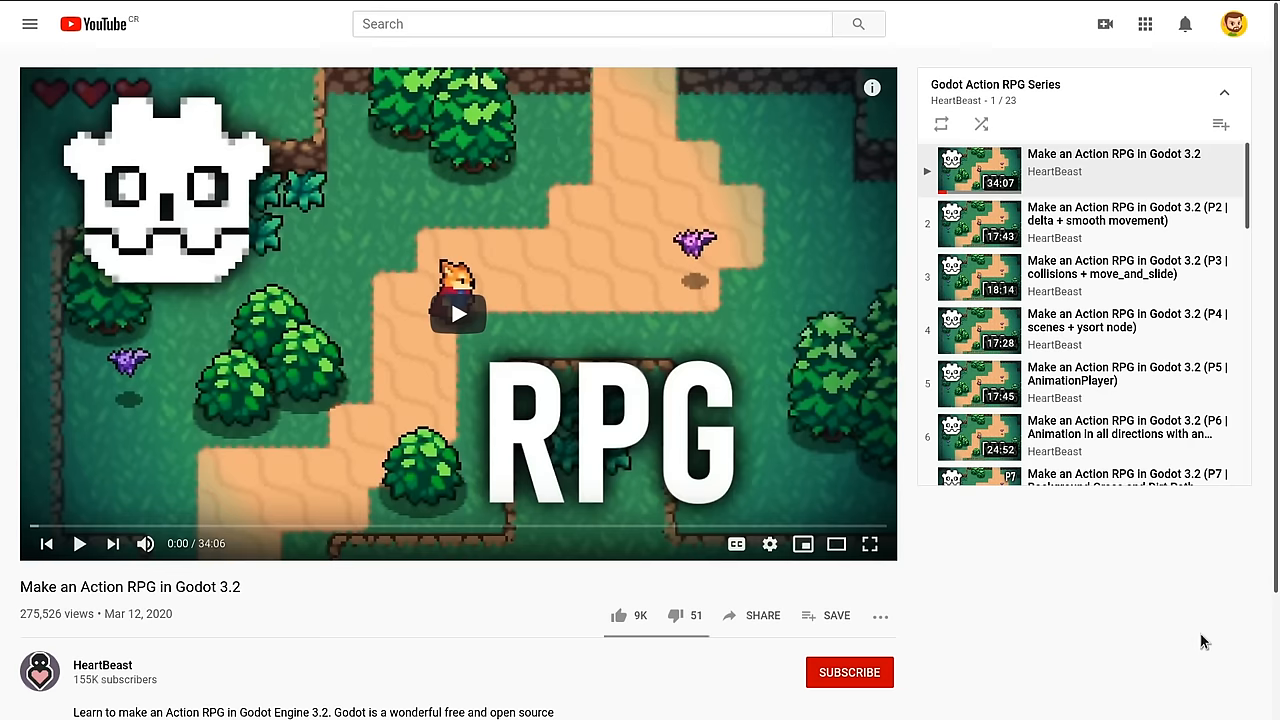
left_click(456, 314)
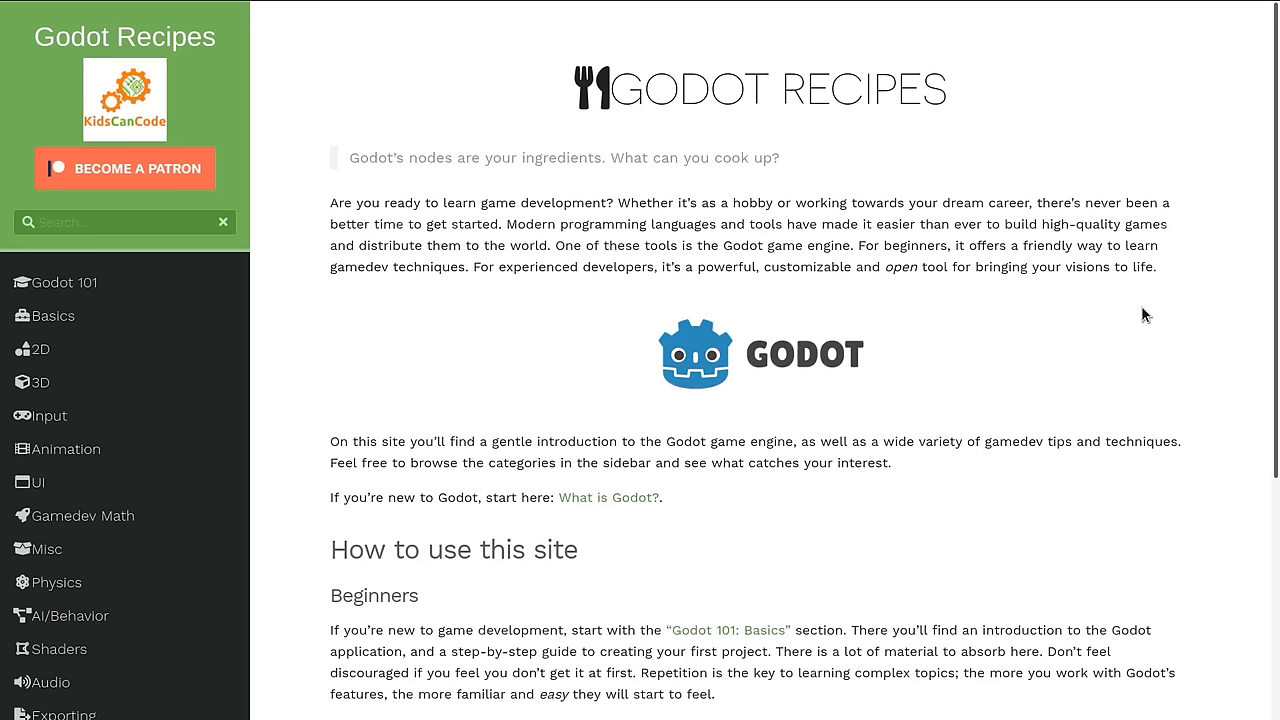
Scroll the Platform character recipe down to its KinematicBody2D movement script.
scroll("down", 3)
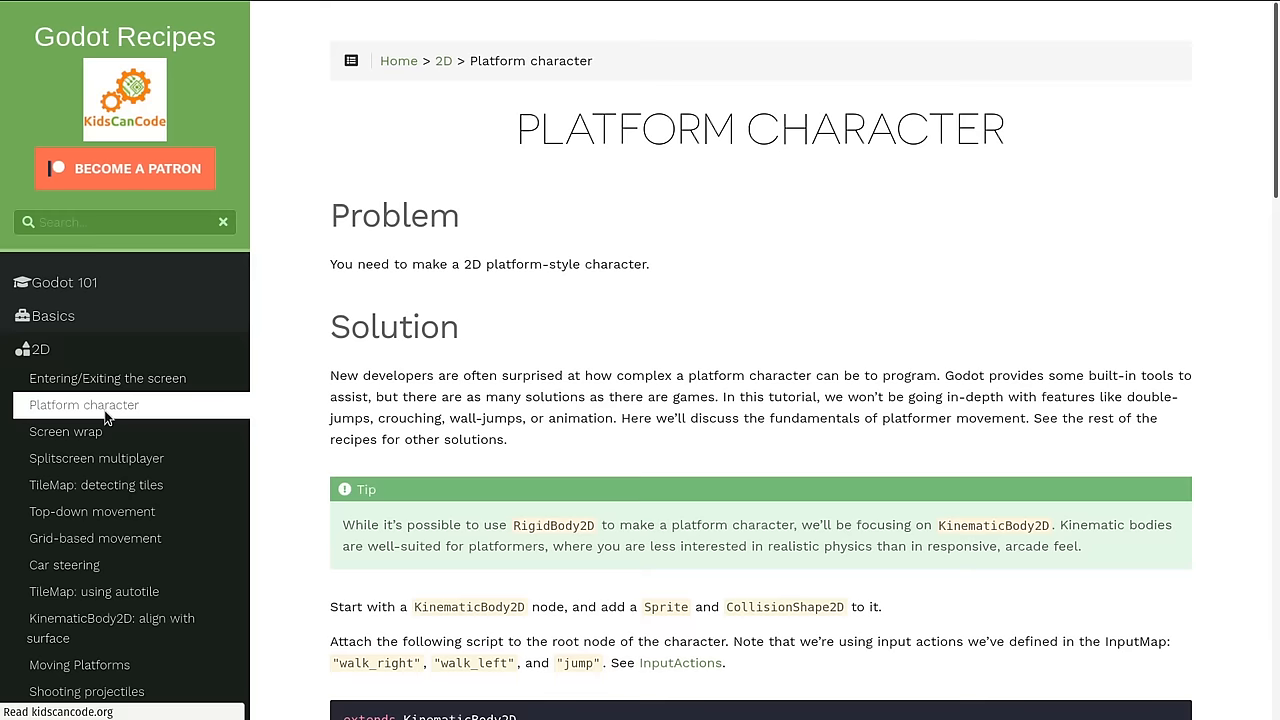
scroll("down", 3)
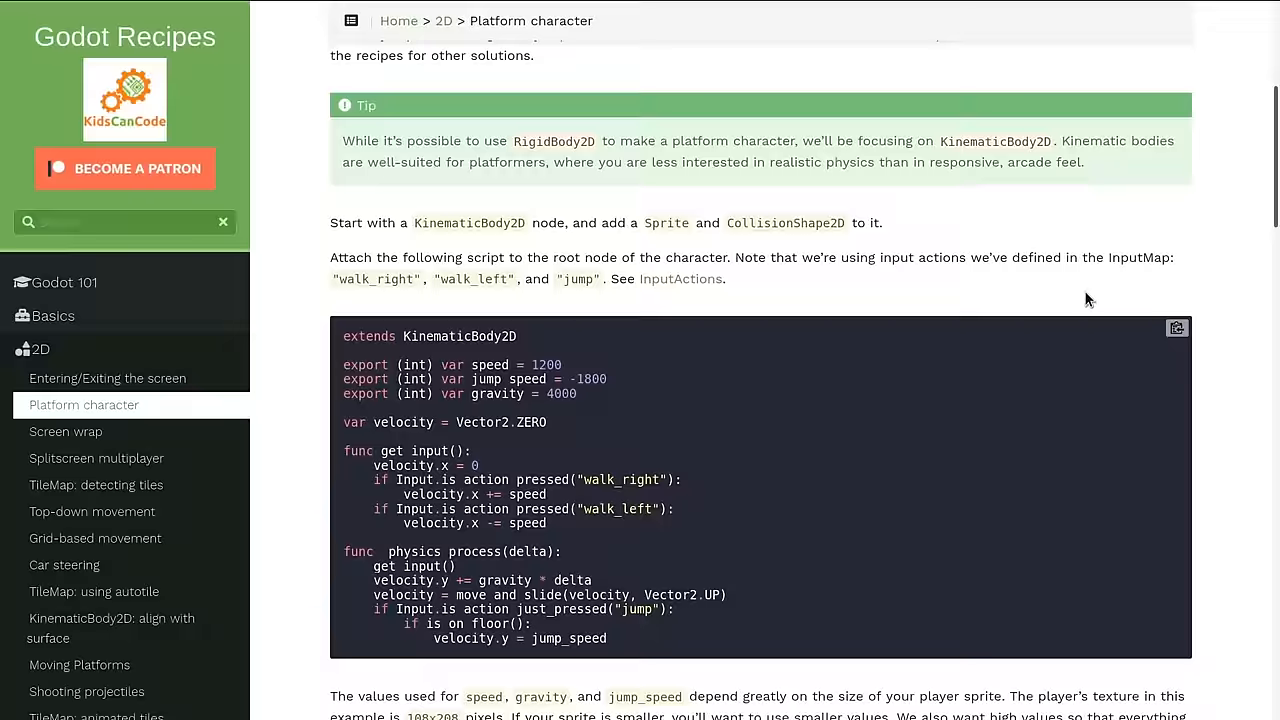
scroll("down", 3)
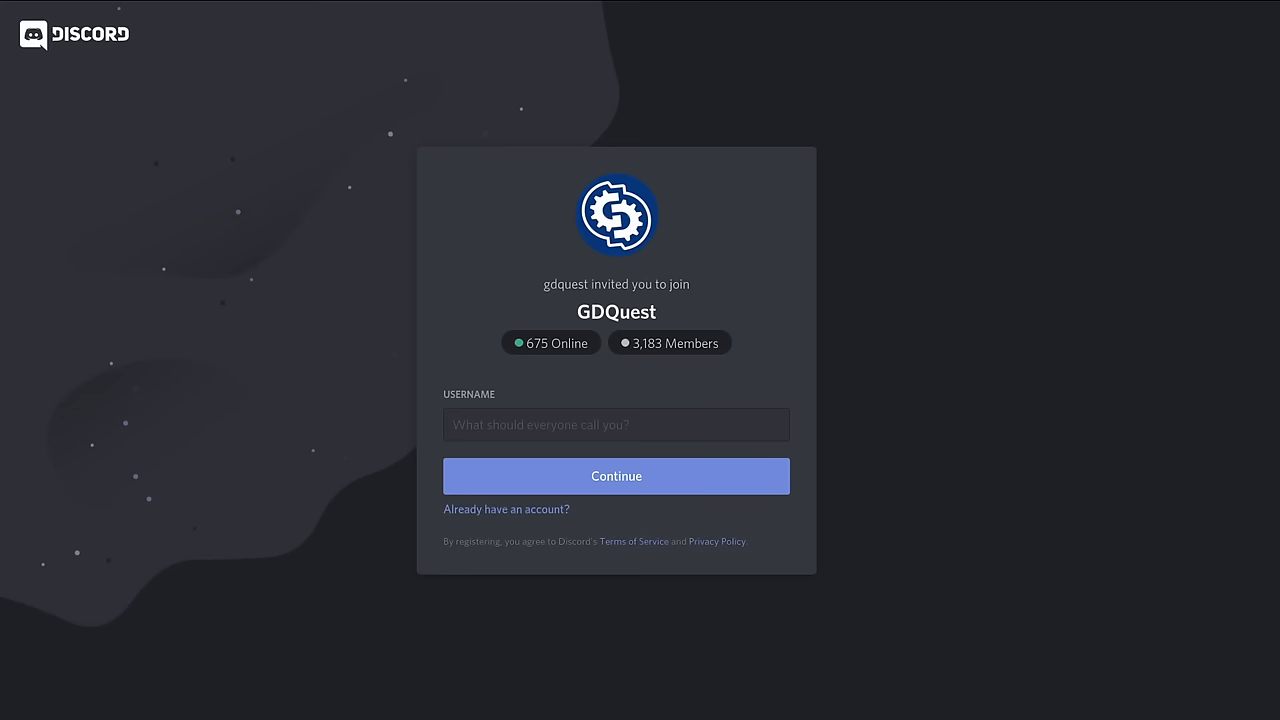
Show the GDQuest Discord server invite, then start the Godot 2D Secrets Kickstarter pitch video.
left_click(616, 476)
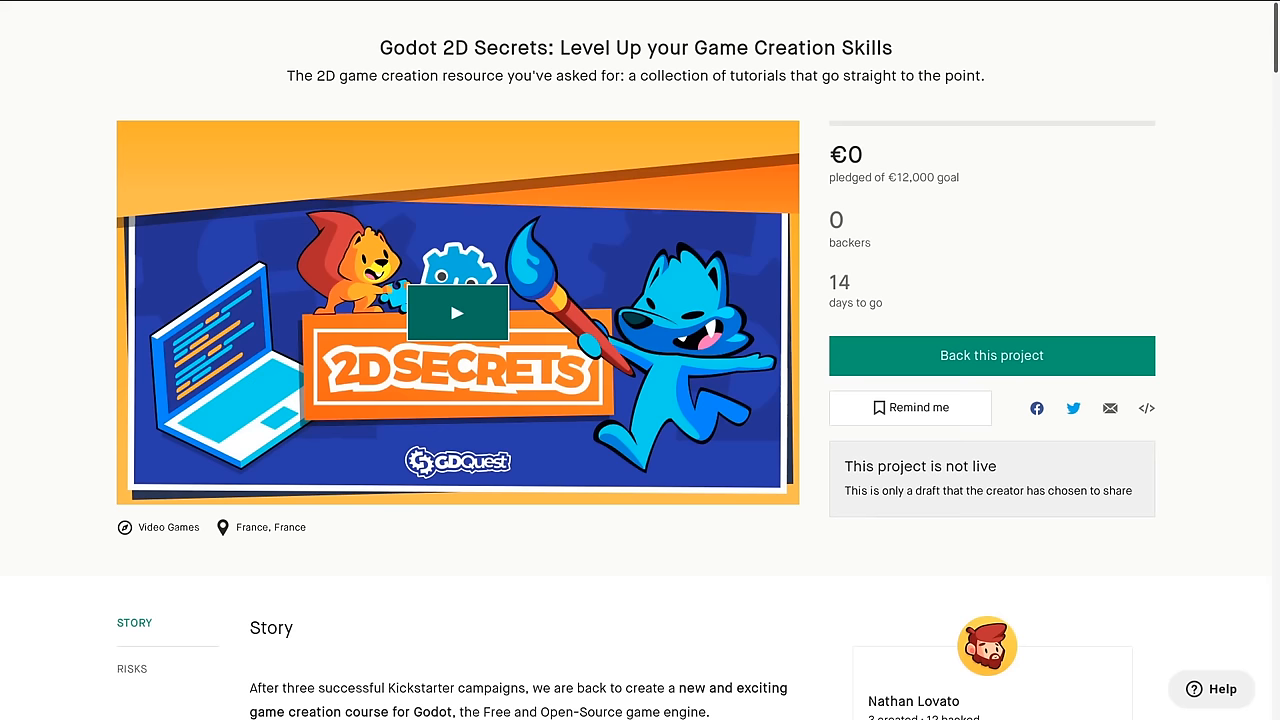
left_click(456, 312)
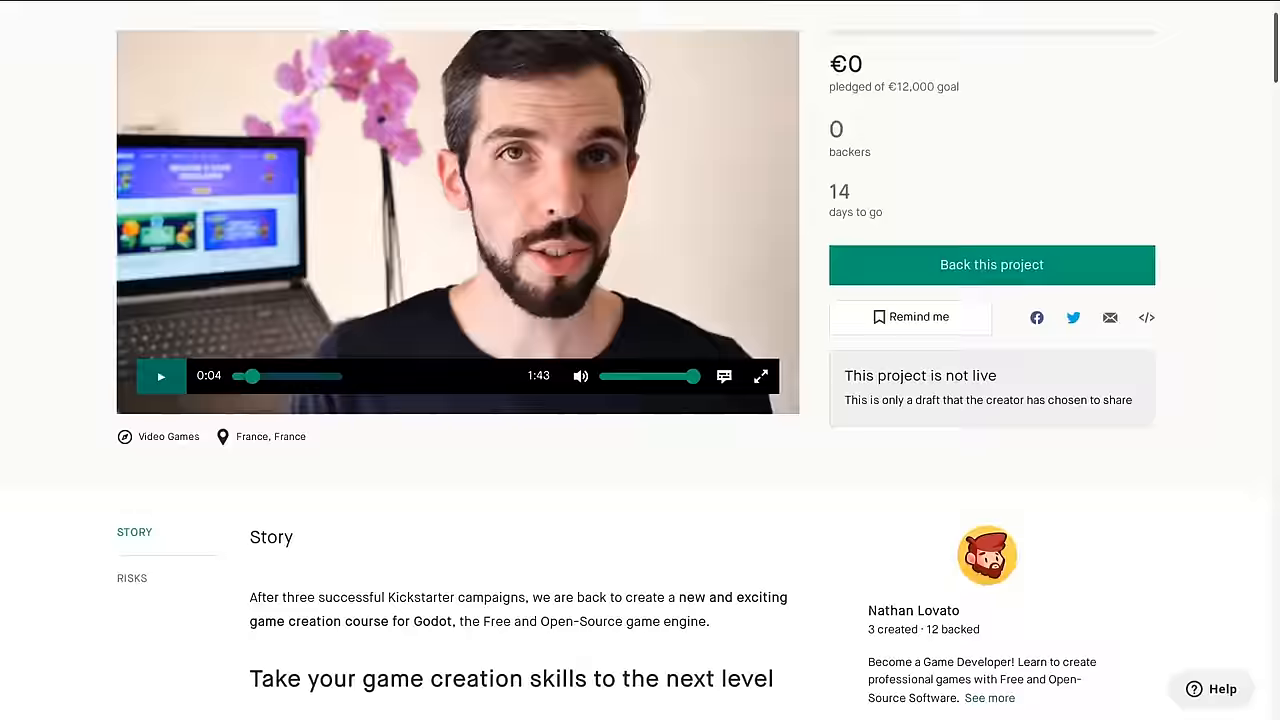